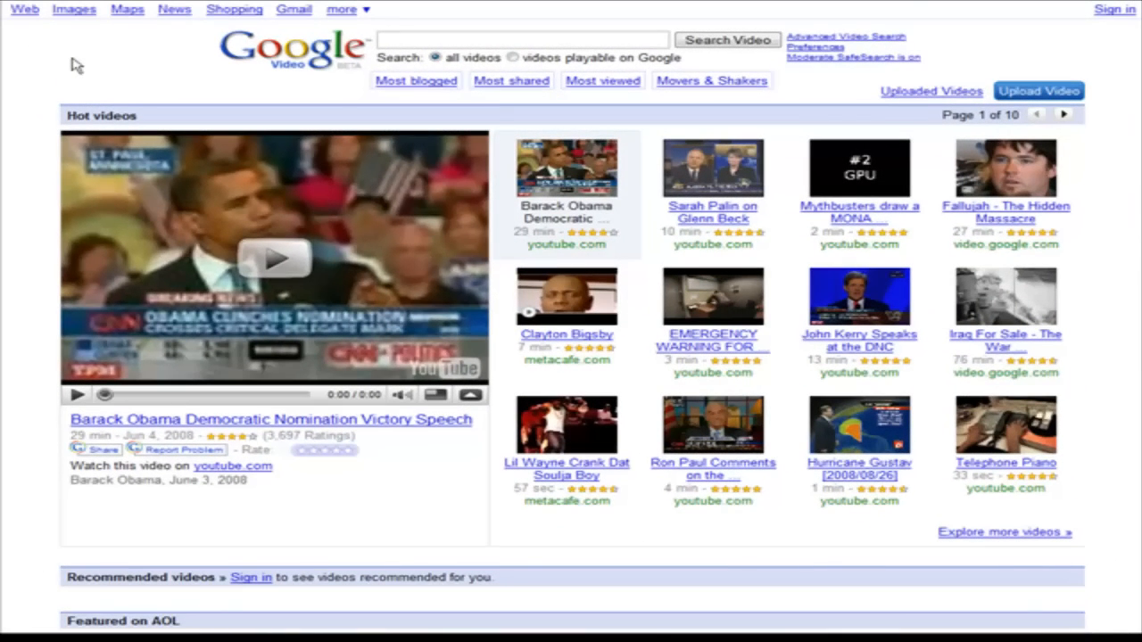
mouse_move(339, 107)
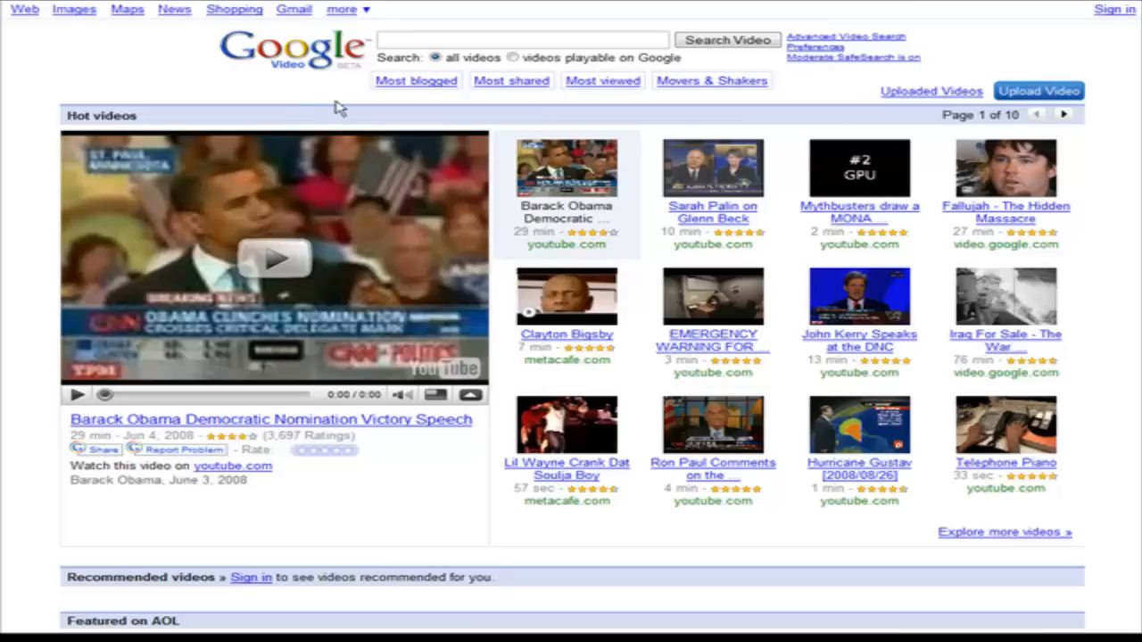
mouse_move(282, 109)
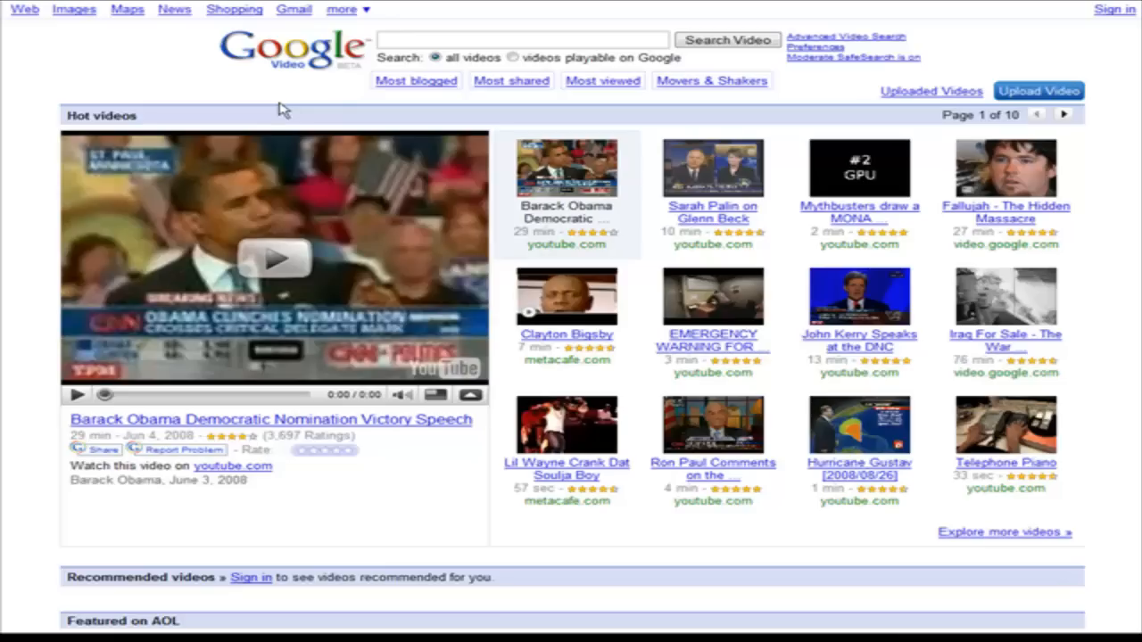
mouse_move(114, 93)
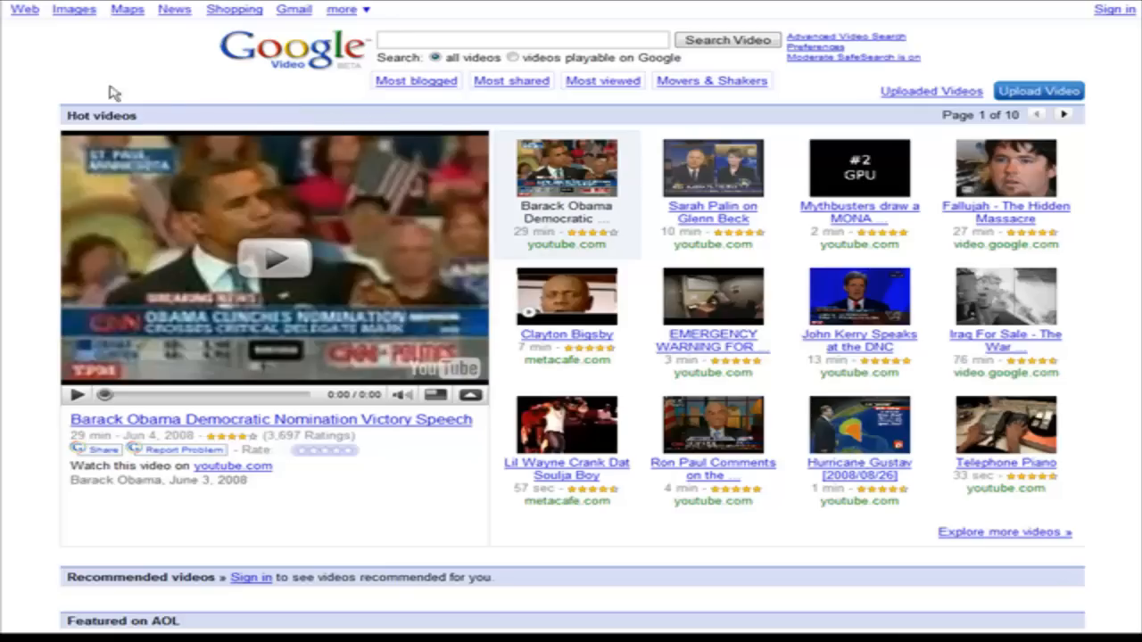
mouse_move(571, 114)
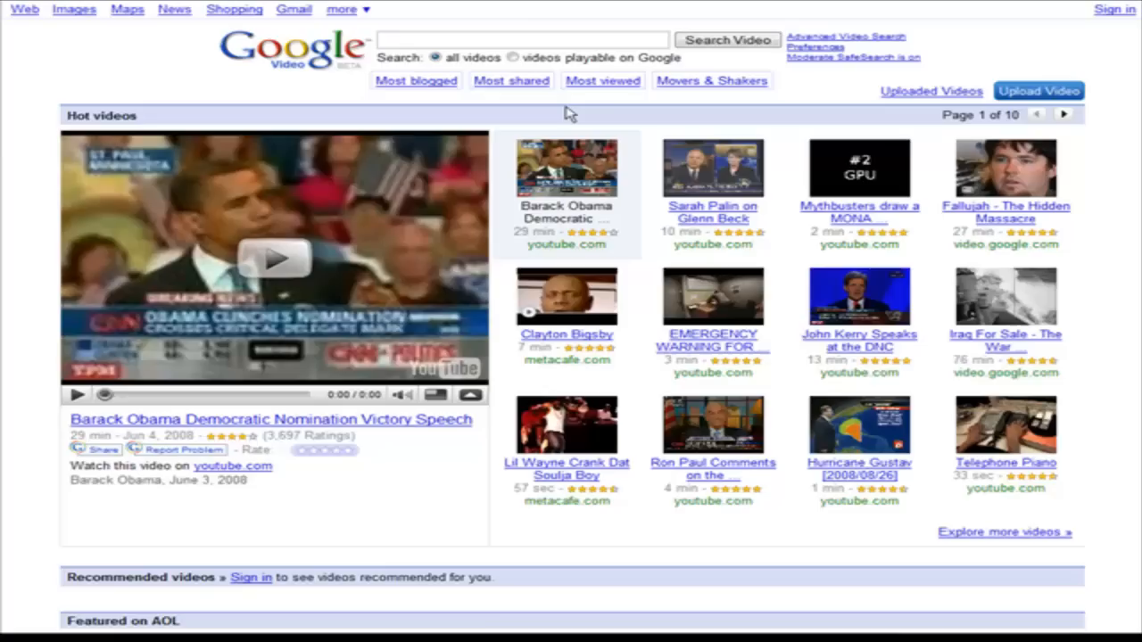
mouse_move(296, 129)
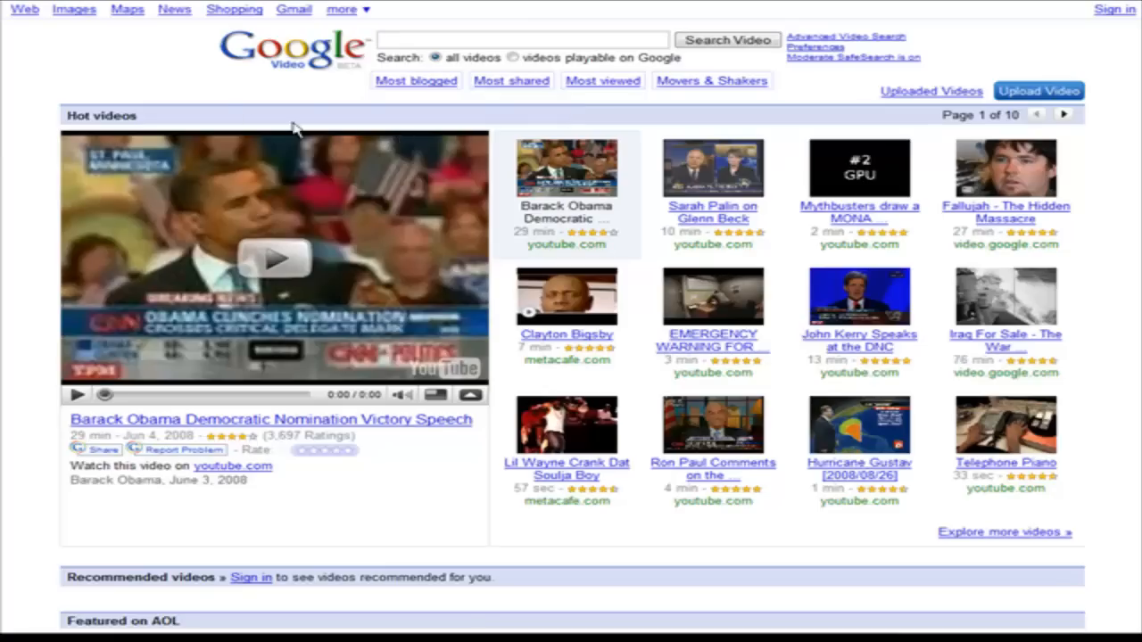
mouse_move(803, 118)
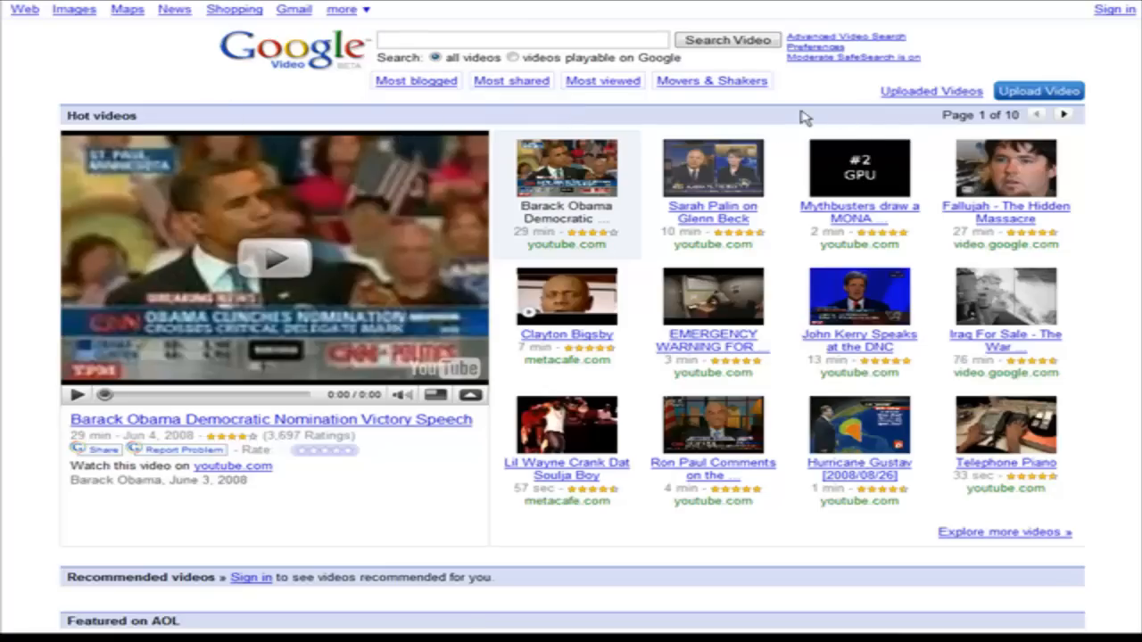
mouse_move(604, 123)
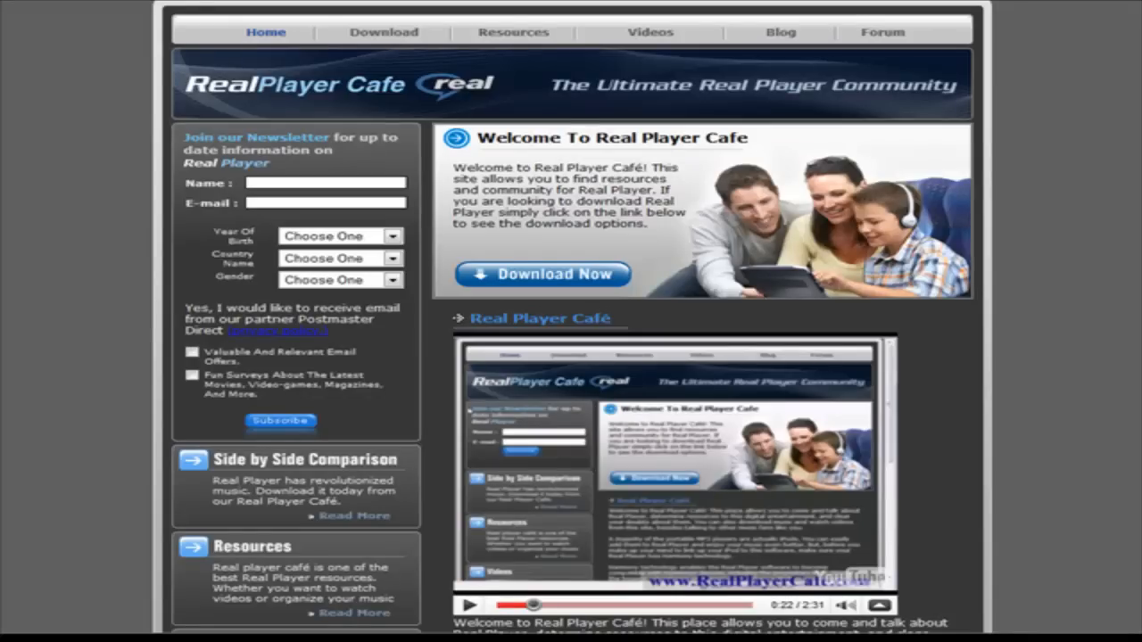
mouse_move(760, 27)
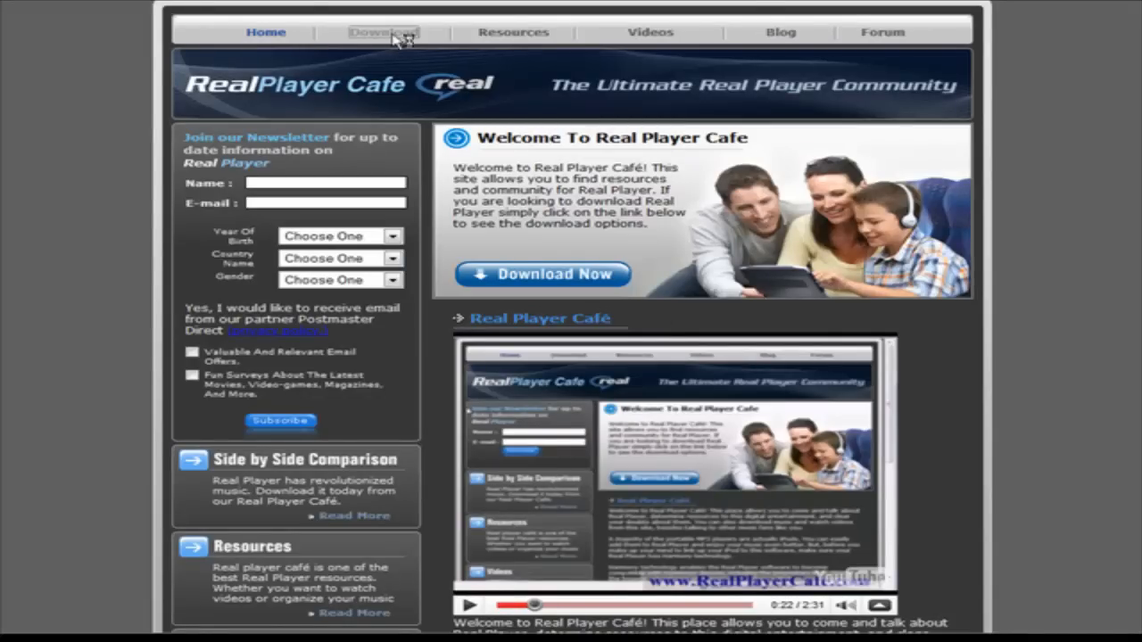
Choose the free RealPlayer download, skip the mailing-list signup and follow the official free RealPlayer link
left_click(384, 32)
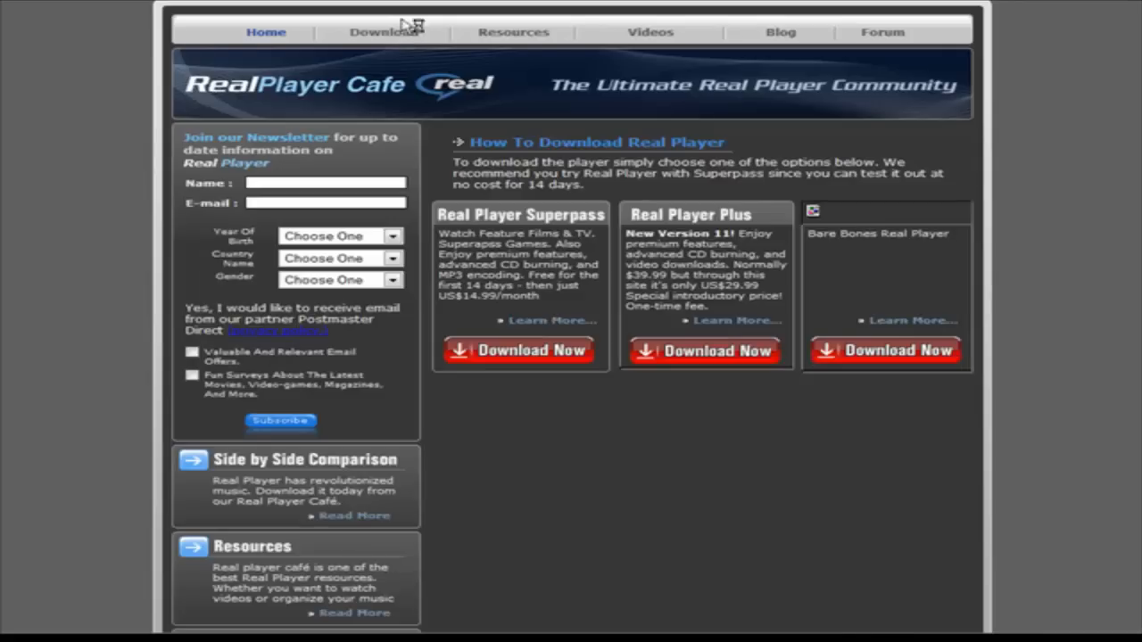
left_click(885, 350)
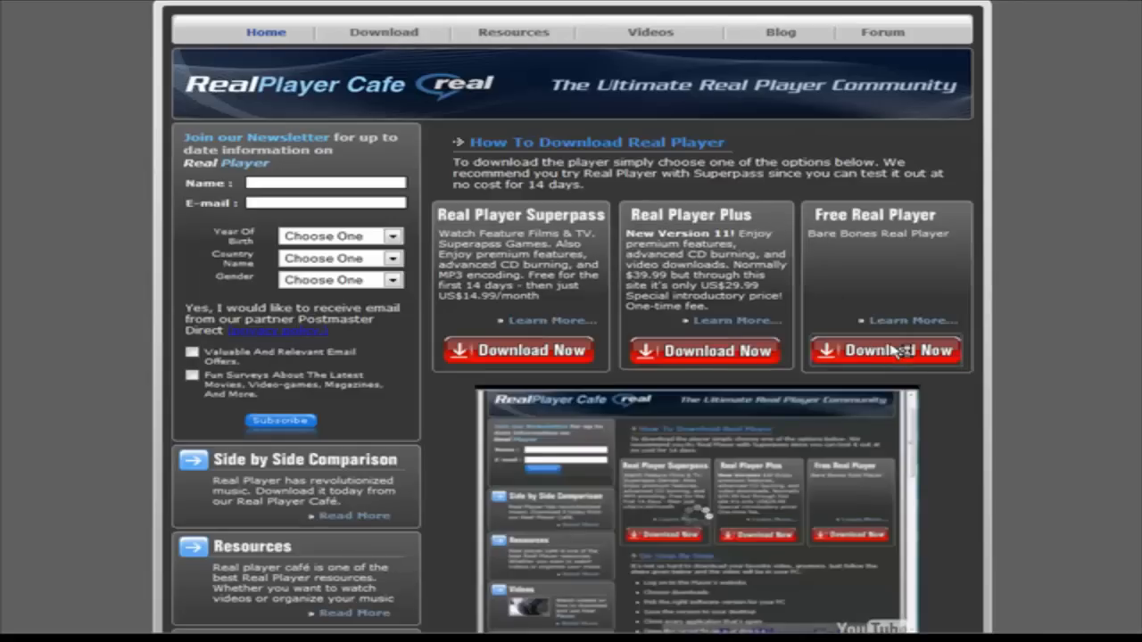
left_click(885, 350)
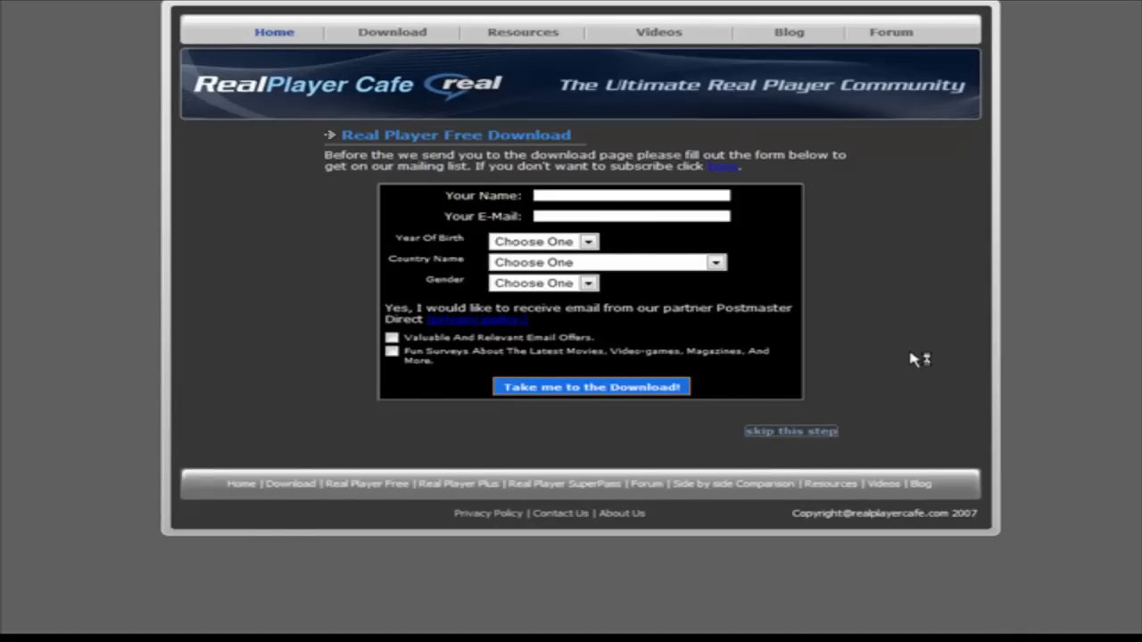
left_click(790, 430)
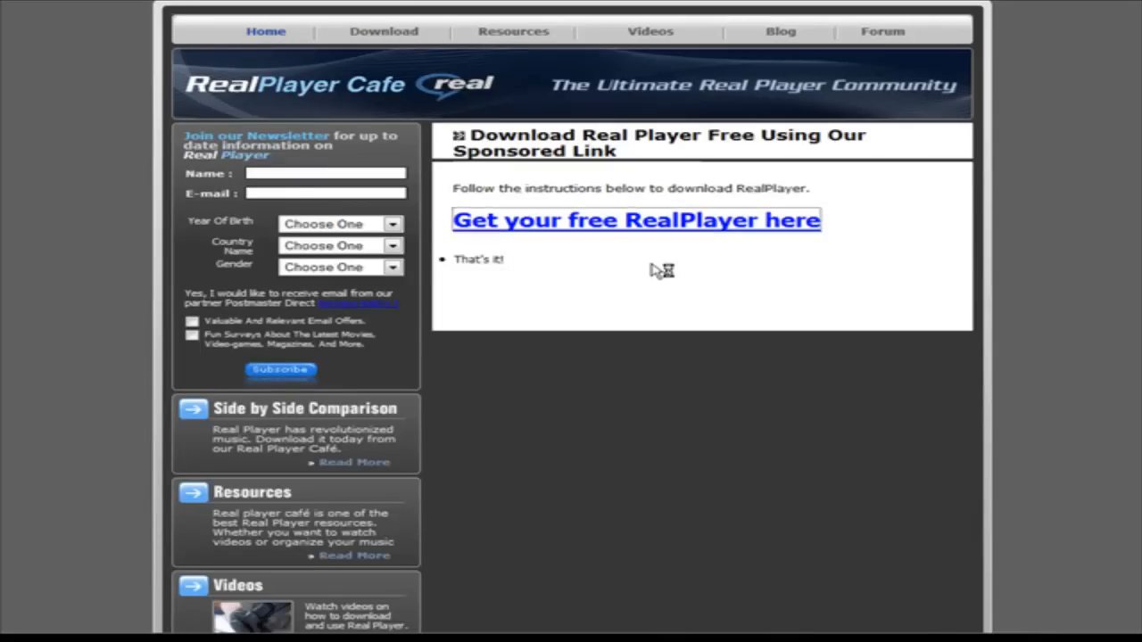
left_click(635, 220)
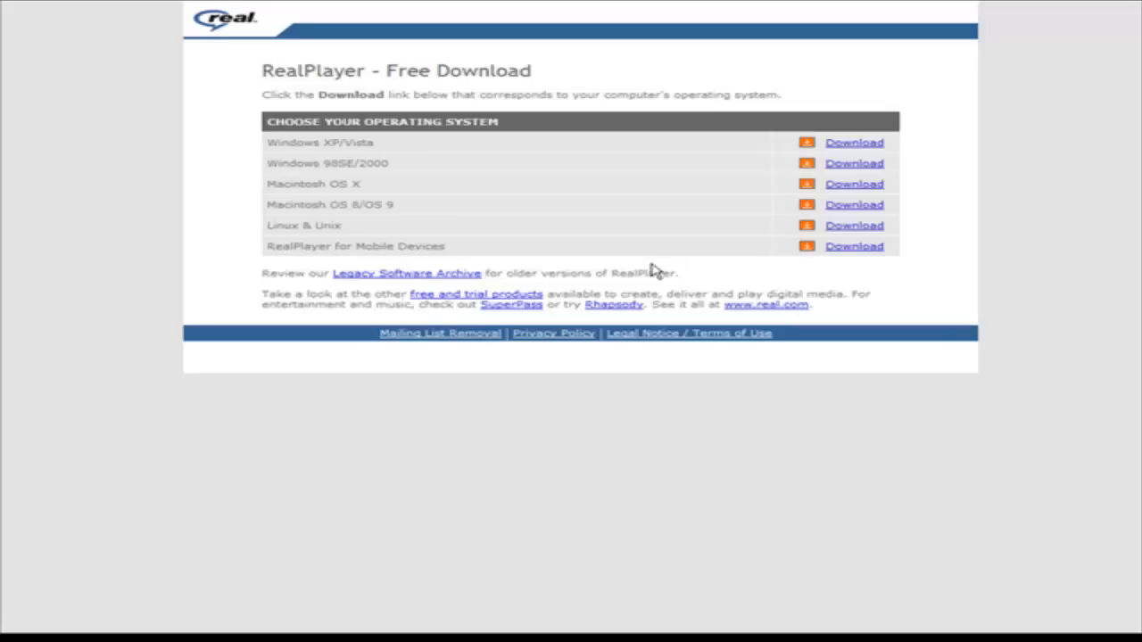
mouse_move(853, 164)
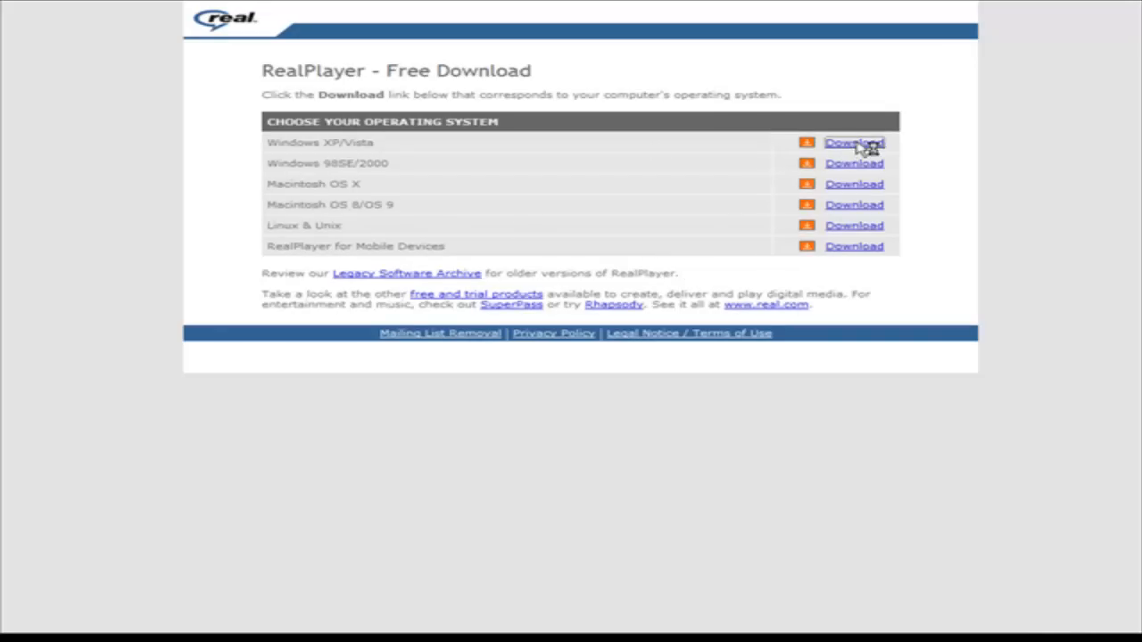
Choose the Windows XP/Vista download, reaching RealPlayer's Windows download instructions page
left_click(853, 142)
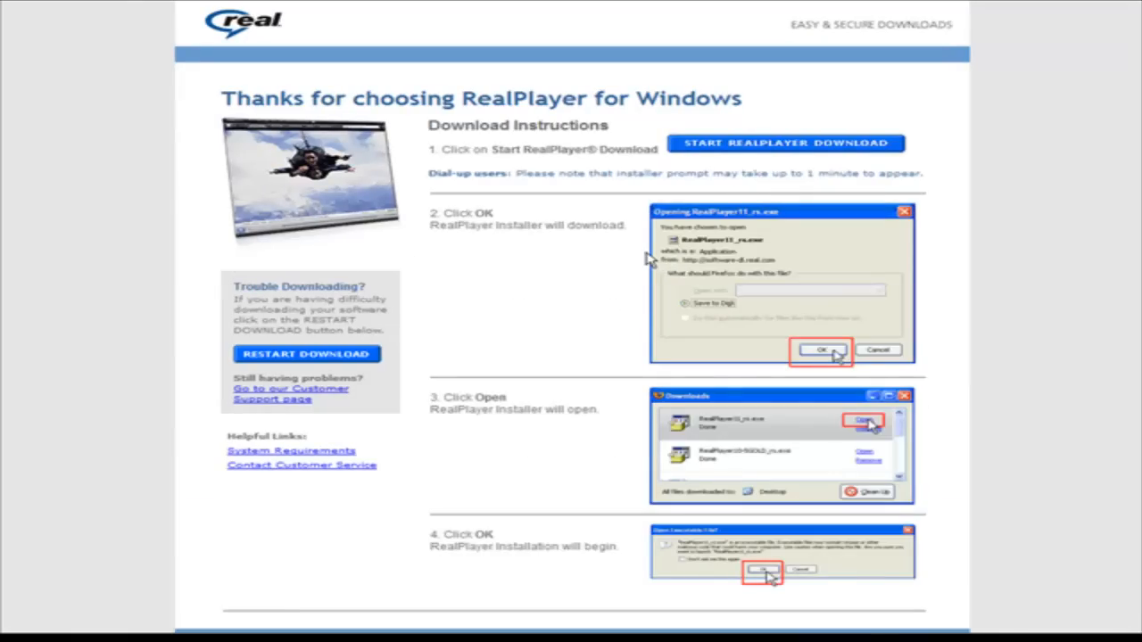
mouse_move(536, 195)
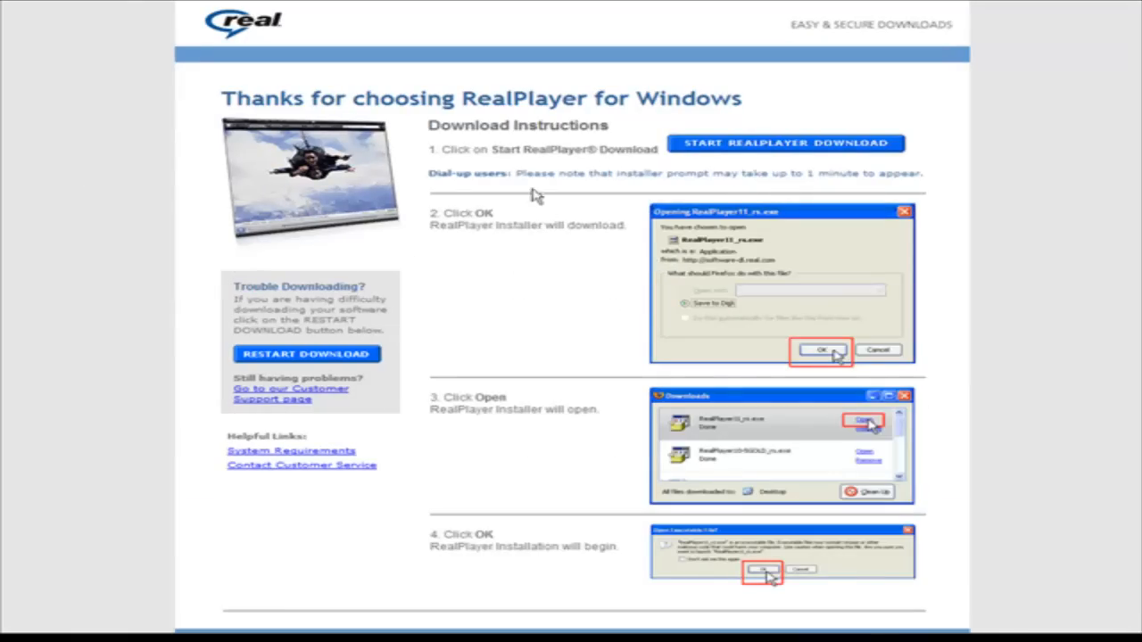
mouse_move(819, 150)
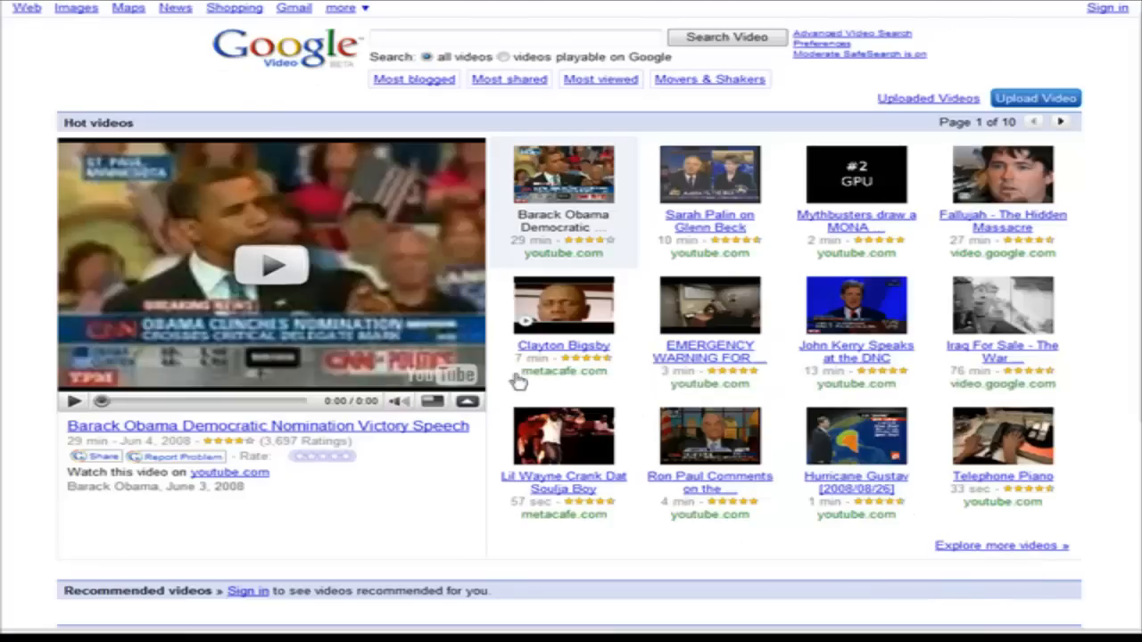
mouse_move(657, 404)
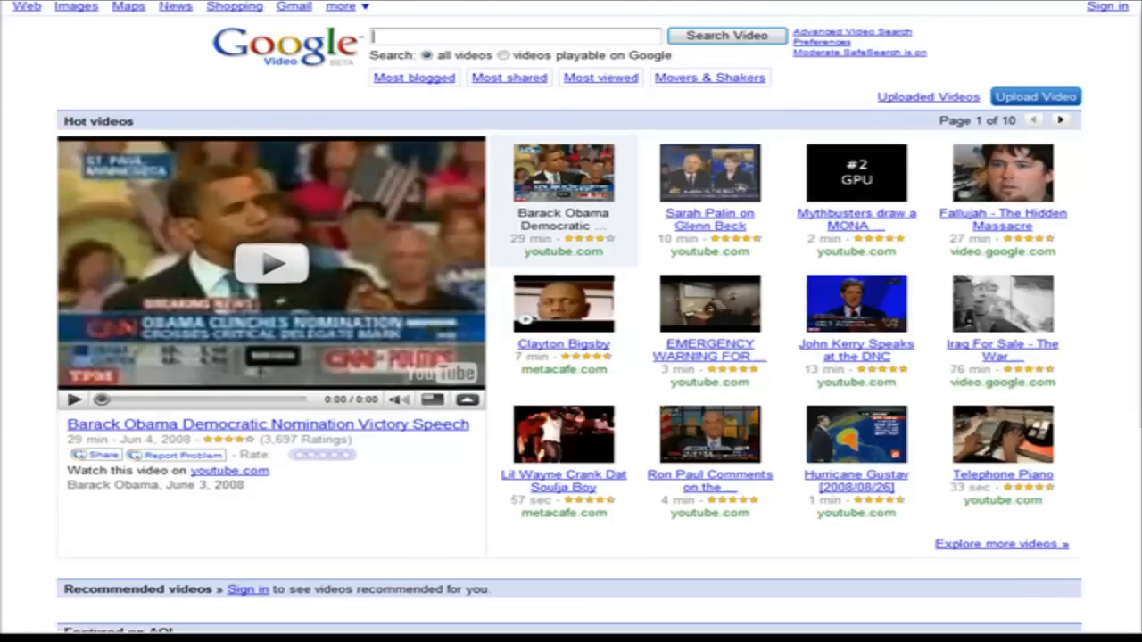
Play the featured Barack Obama Democratic Nomination Victory Speech video on Google Video
left_click(271, 262)
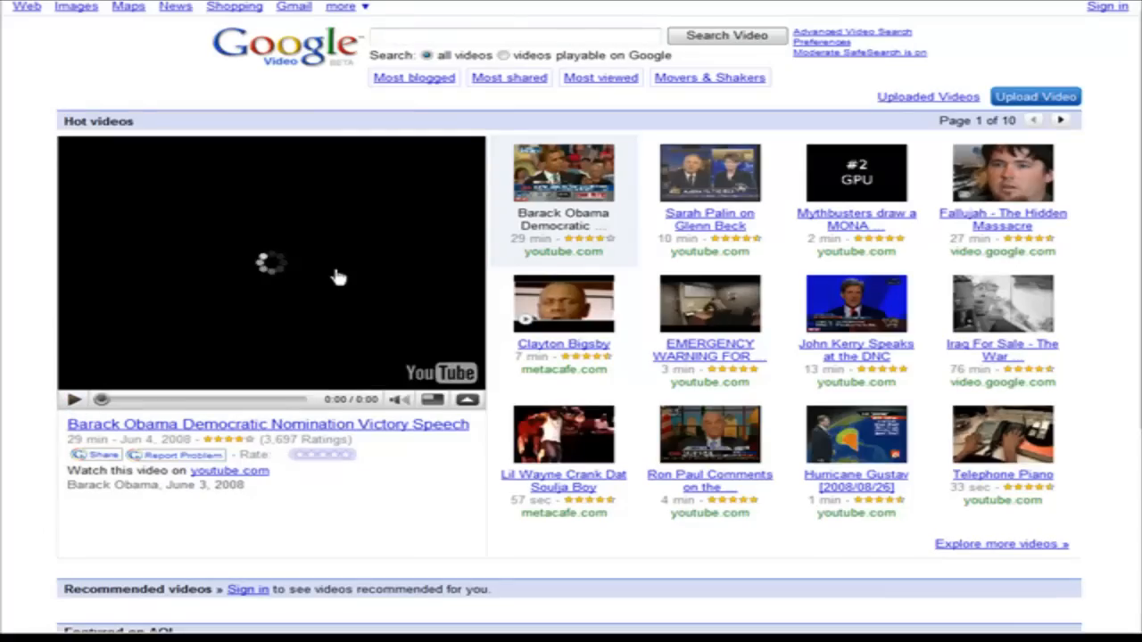
left_click(73, 400)
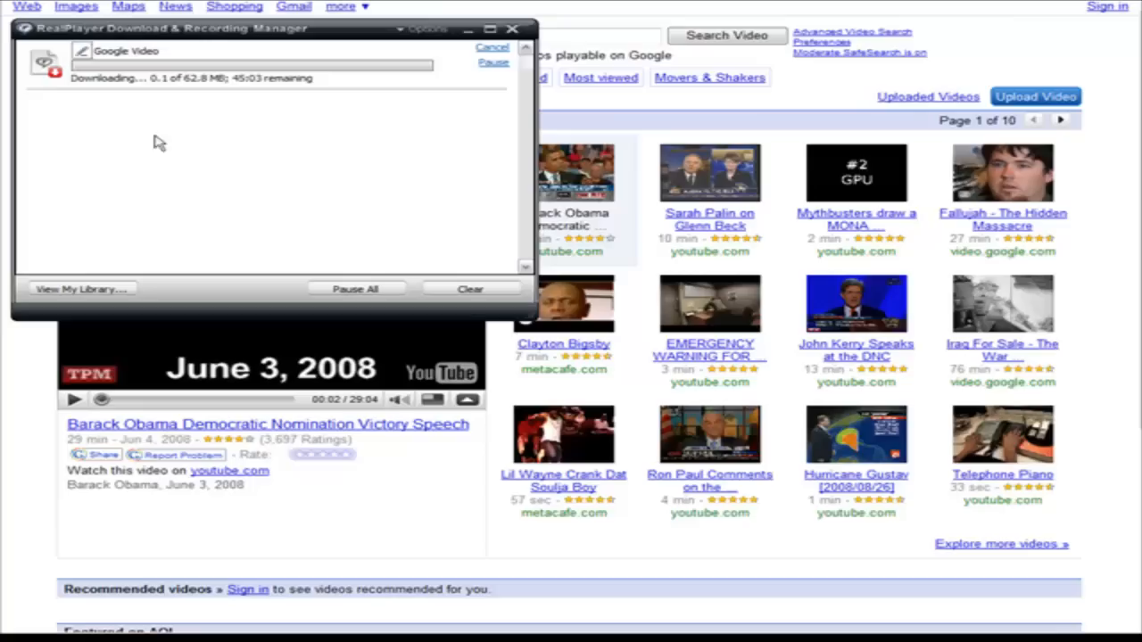
mouse_move(146, 93)
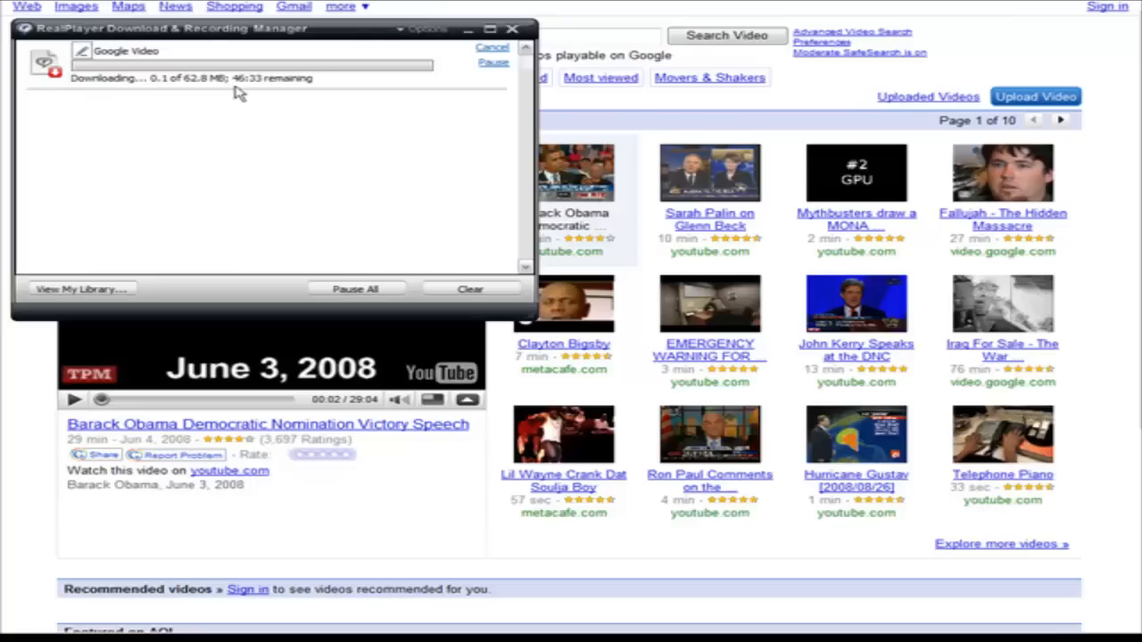
mouse_move(396, 166)
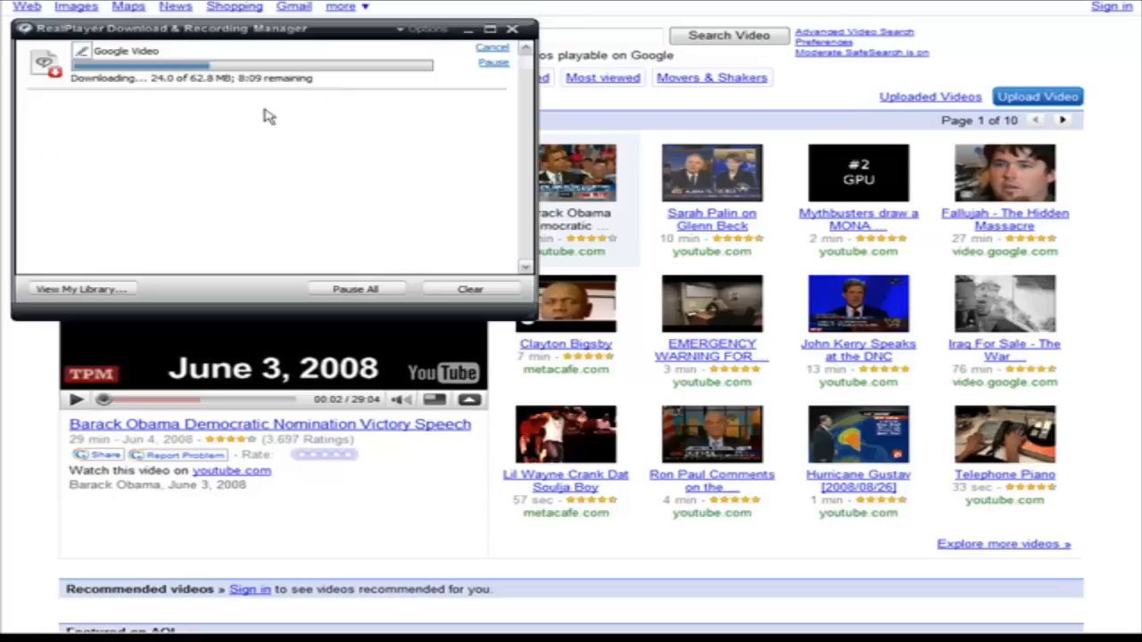
mouse_move(168, 534)
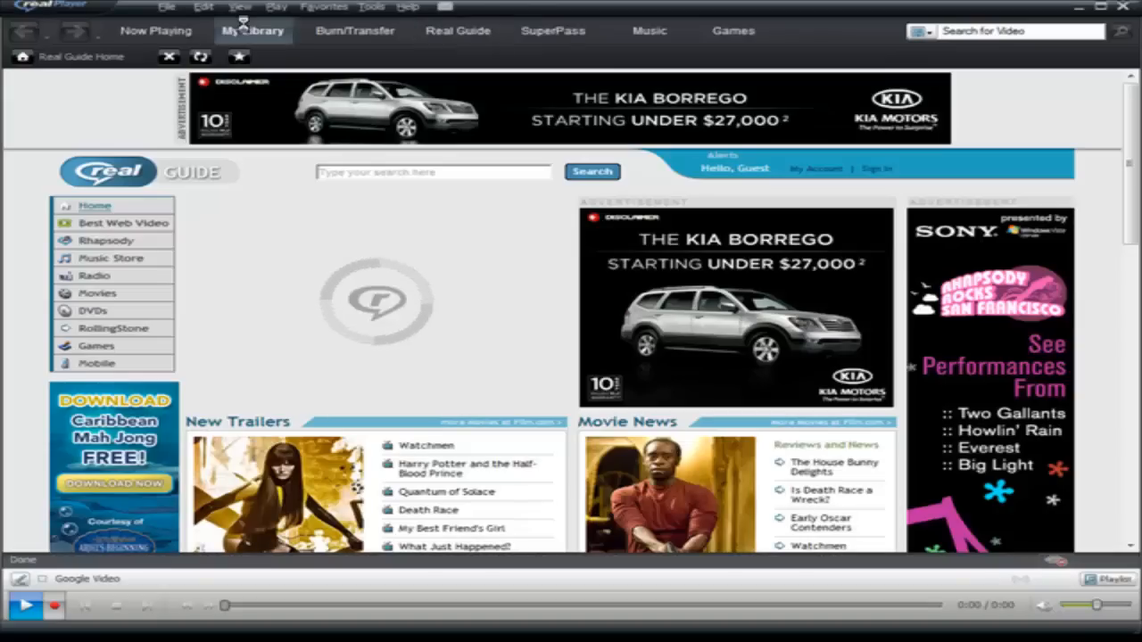
Show My Library's Downloads & Recordings listing the Google Video clip imported 8/29/2008
left_click(254, 30)
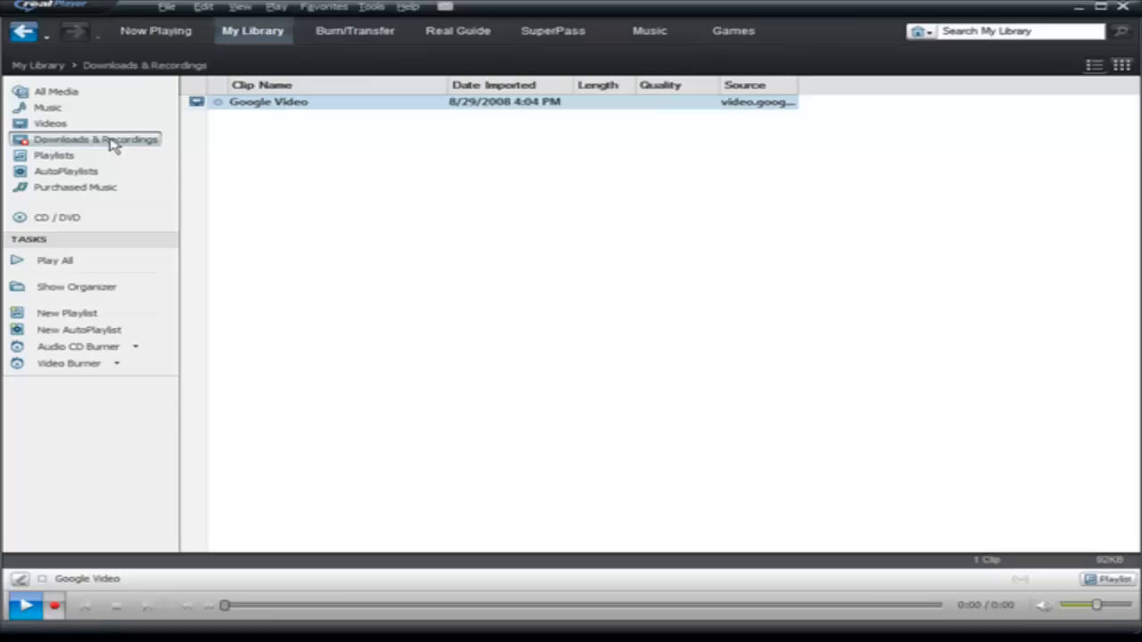
mouse_move(267, 102)
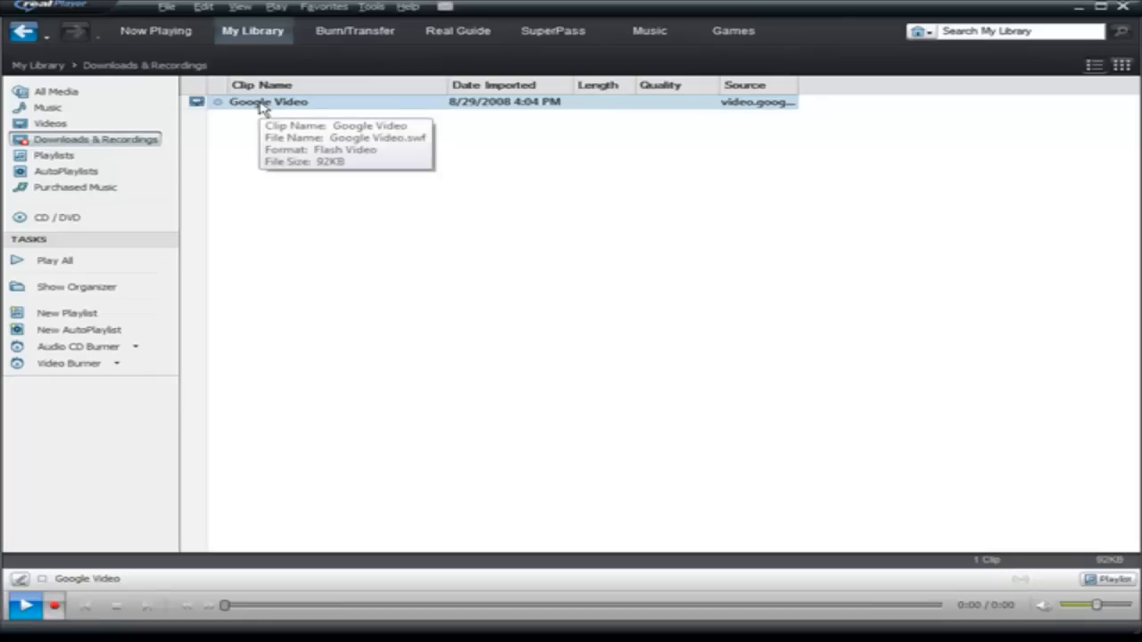
mouse_move(287, 117)
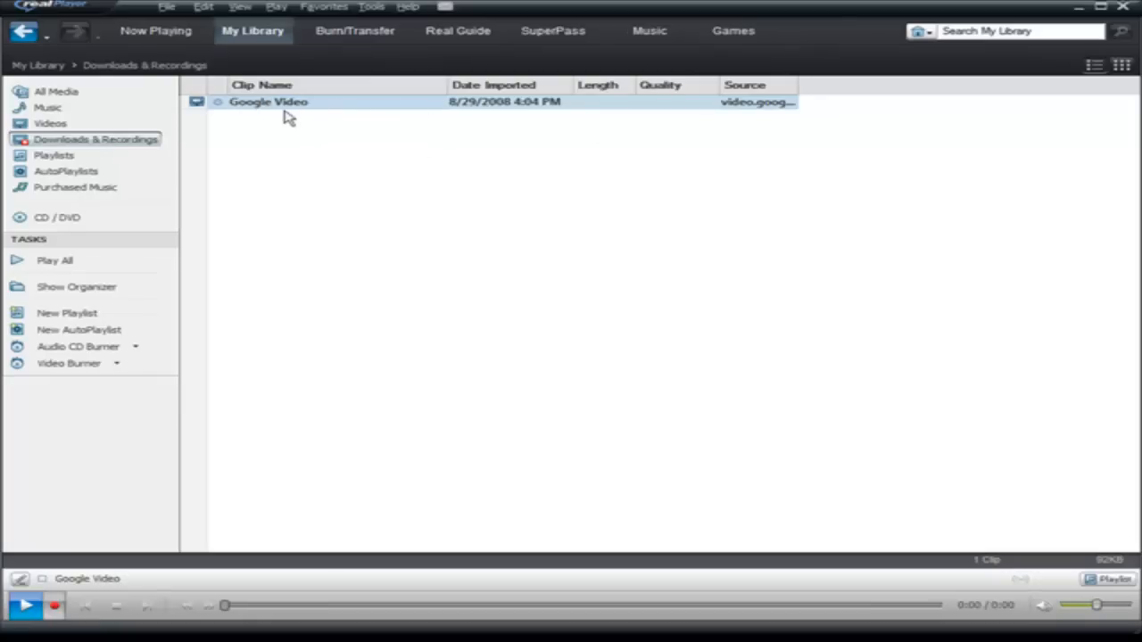
mouse_move(268, 101)
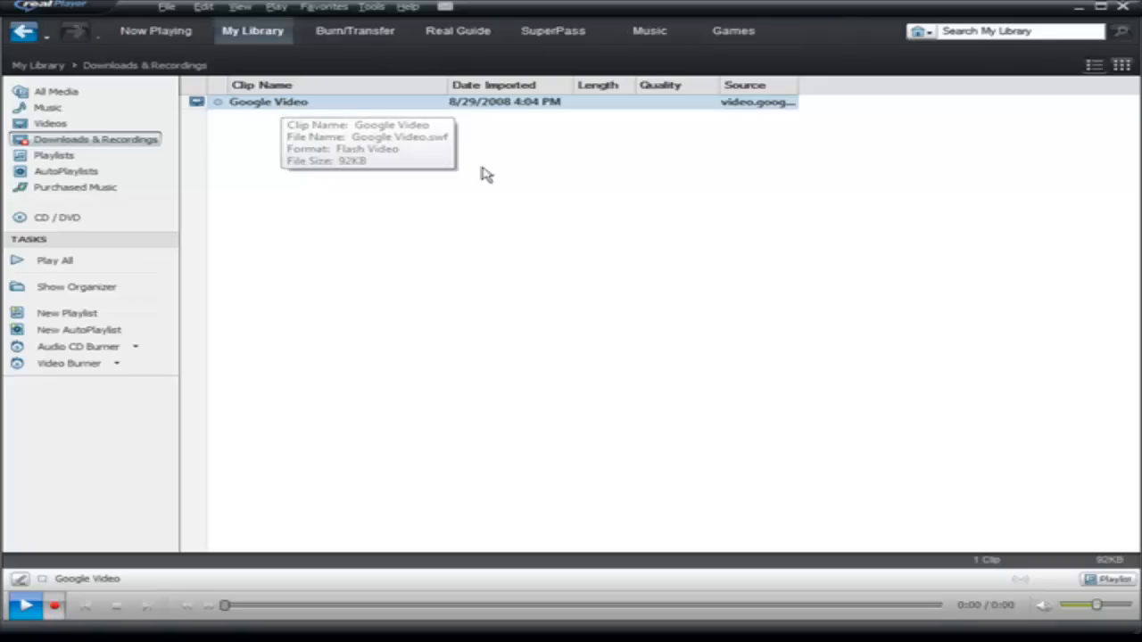
mouse_move(375, 163)
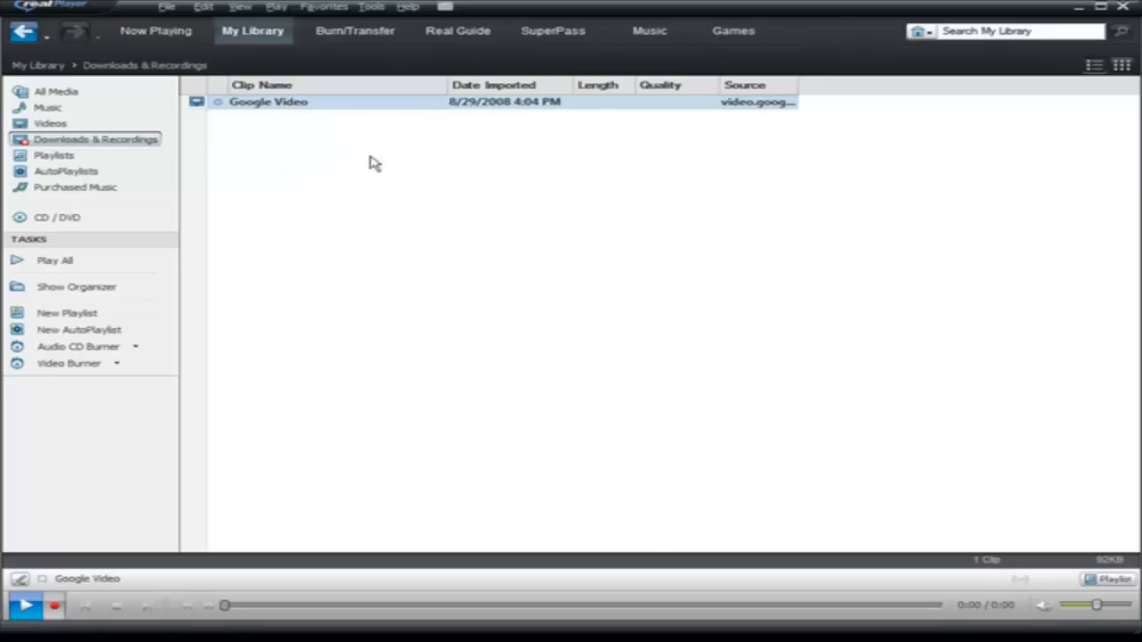
right_click(267, 101)
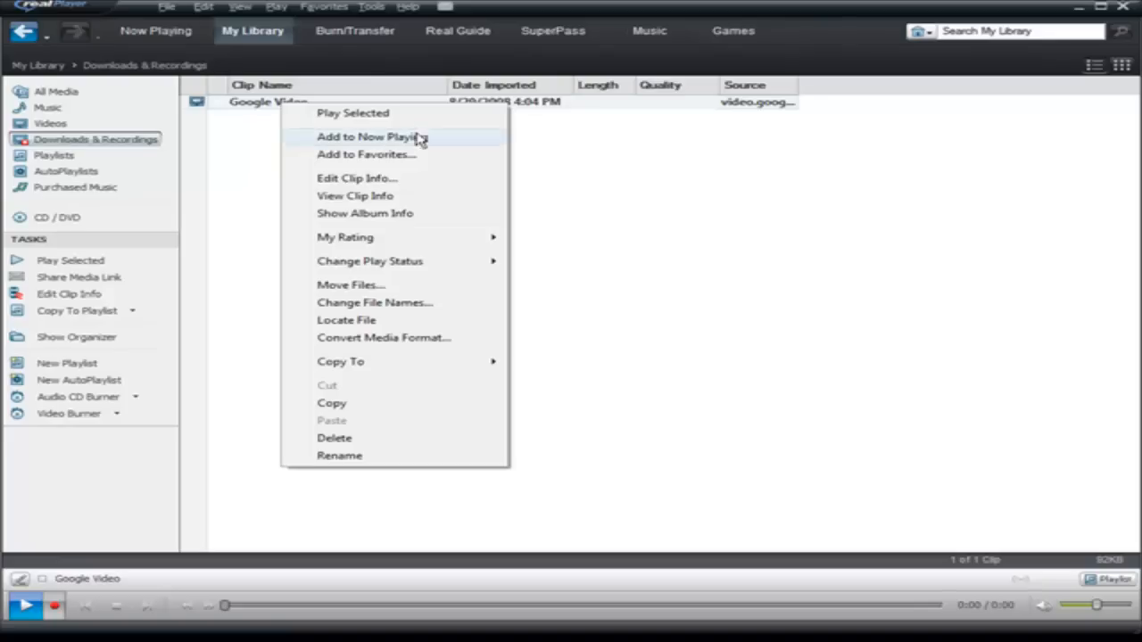
left_click(357, 178)
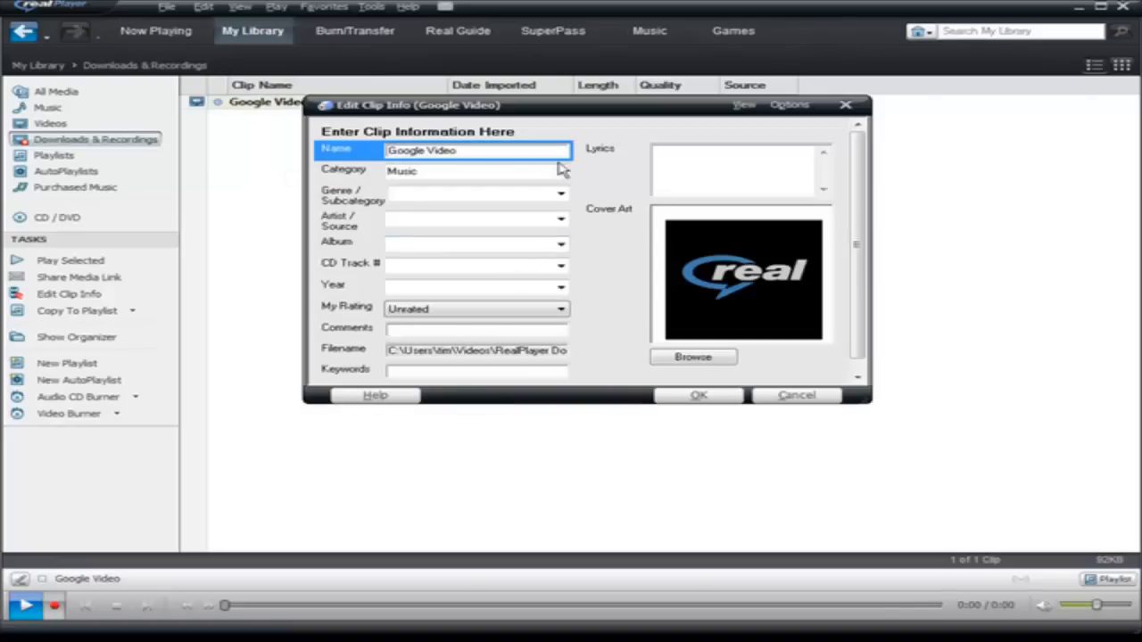
mouse_move(525, 153)
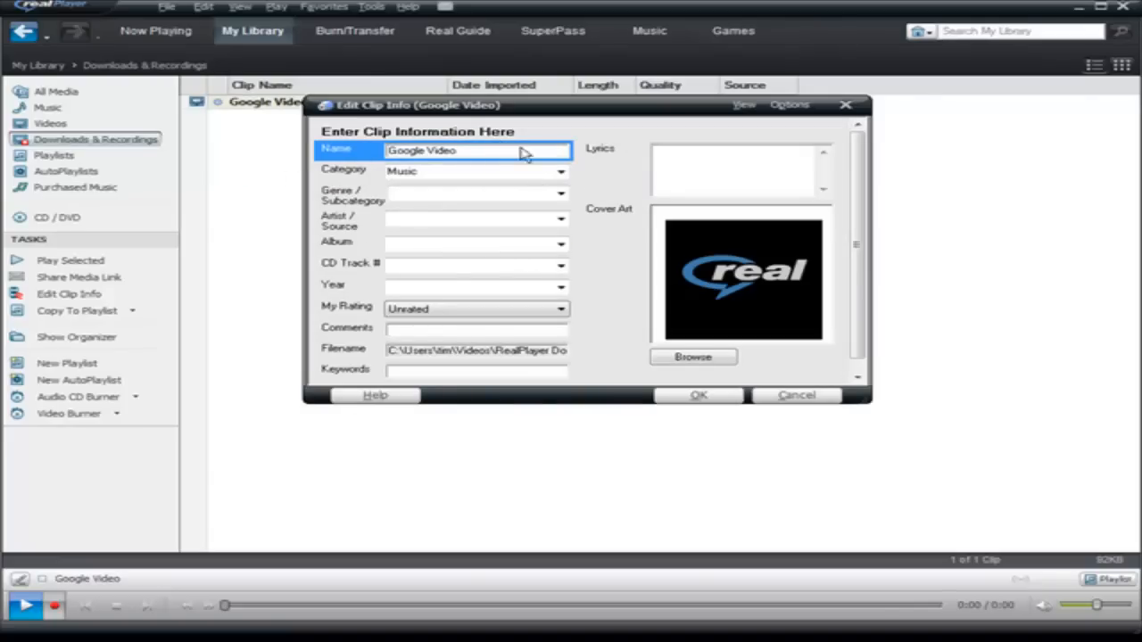
mouse_move(731, 382)
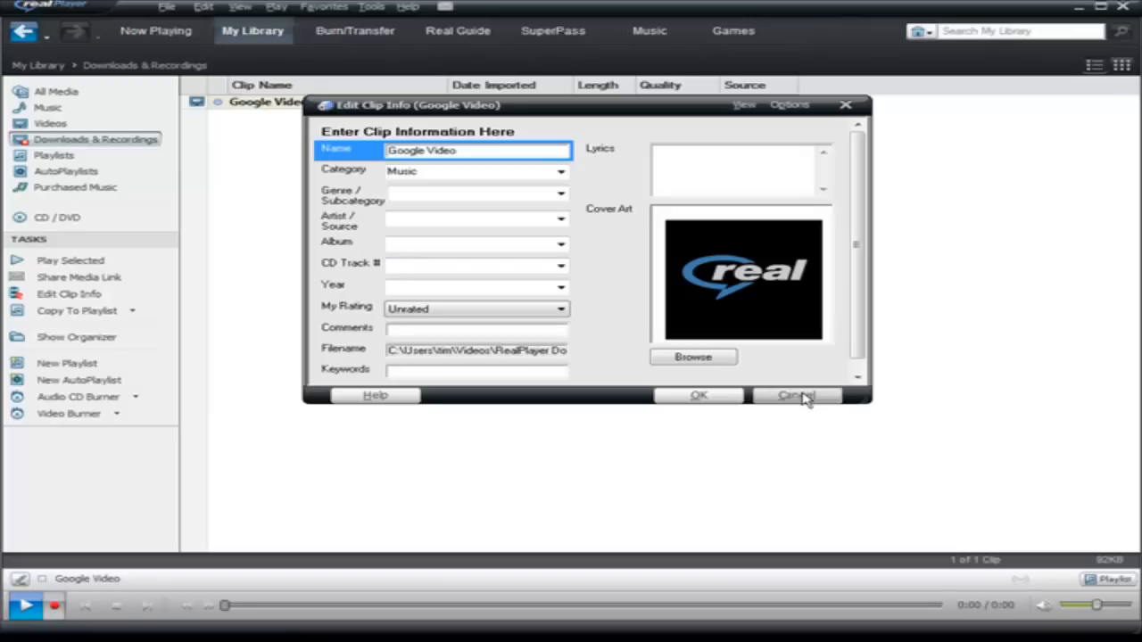
left_click(796, 396)
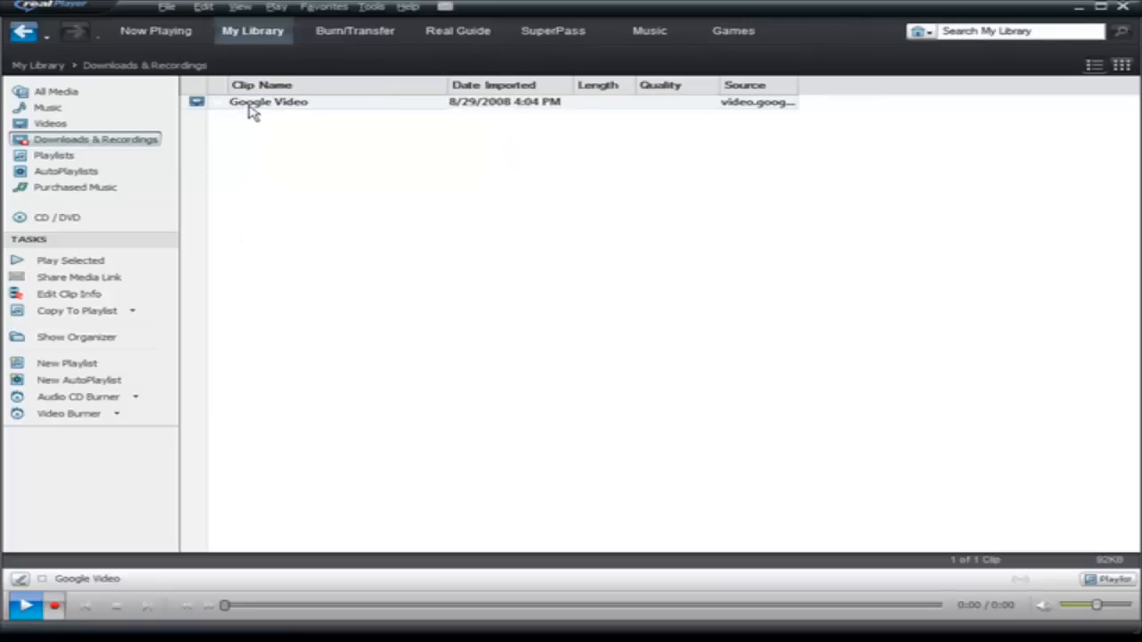
mouse_move(306, 111)
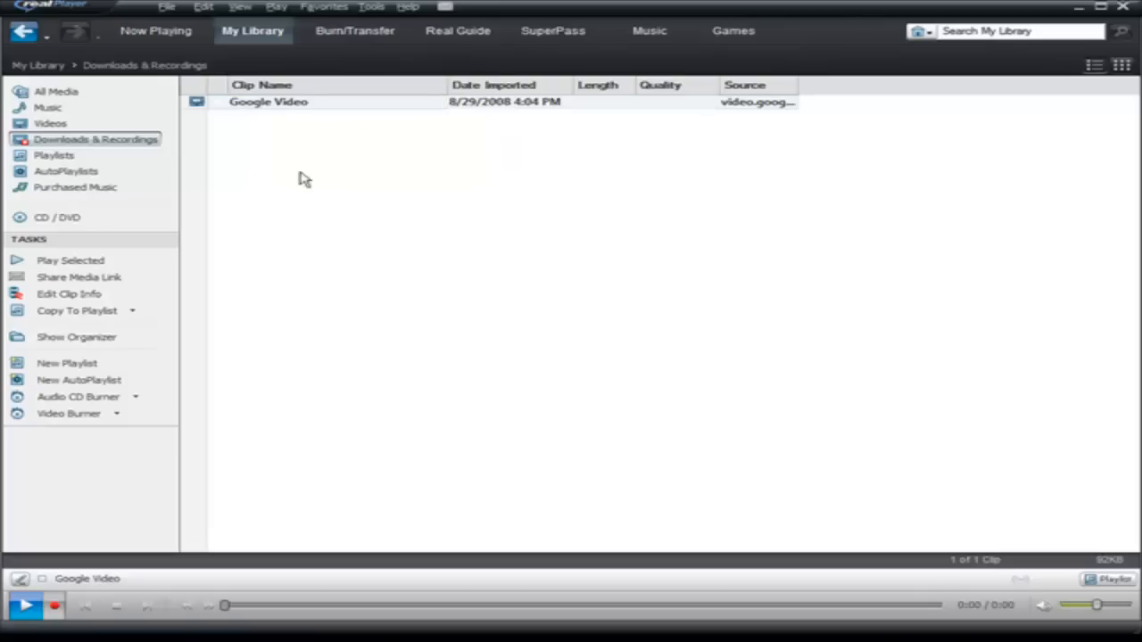
Show All Media in My Library, listing the Google Video clip as Music in Flash Video format
left_click(55, 91)
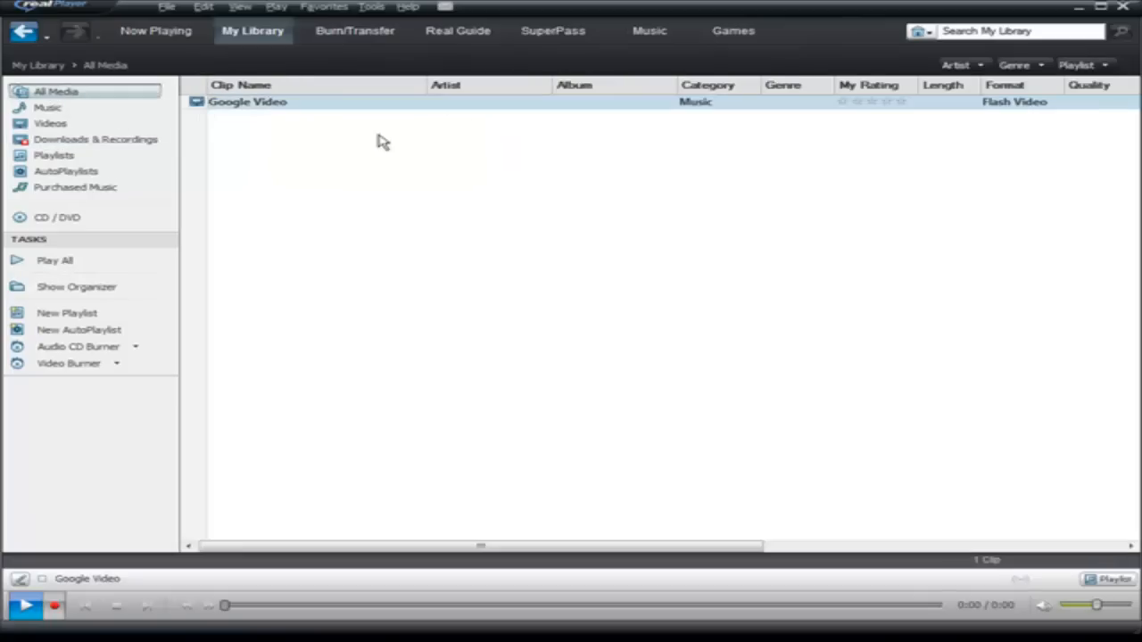
right_click(246, 102)
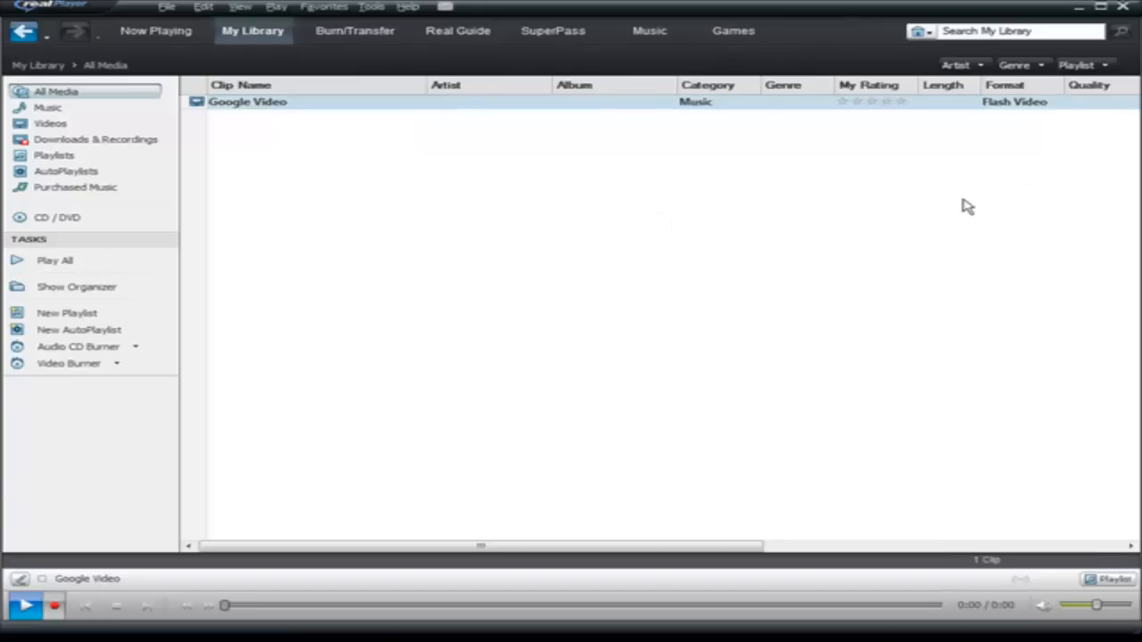
mouse_move(785, 203)
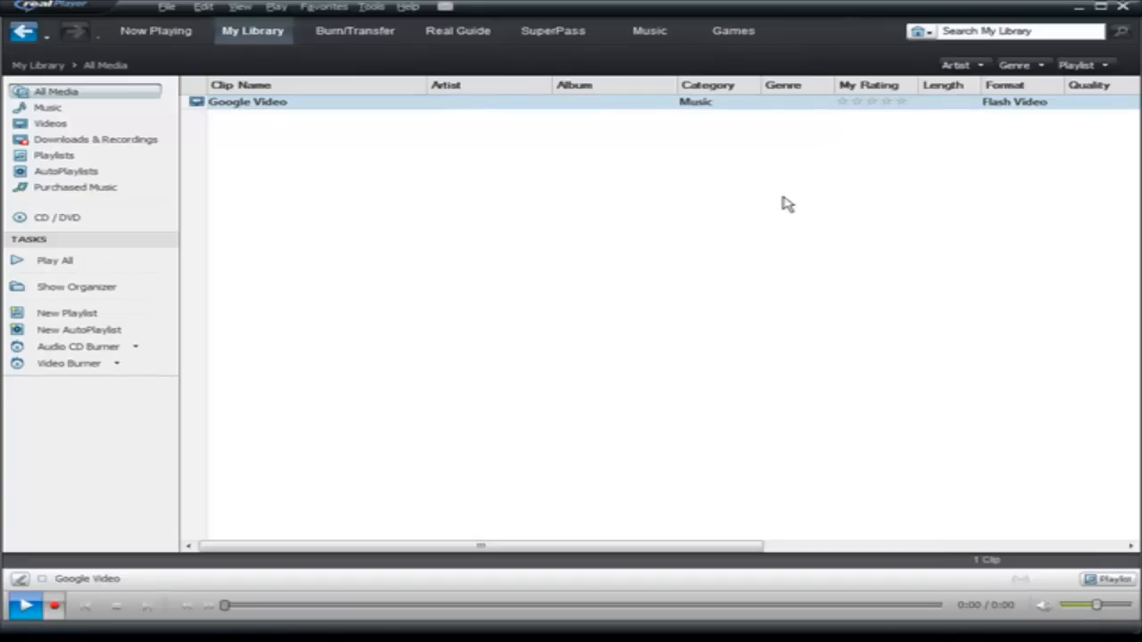
mouse_move(578, 245)
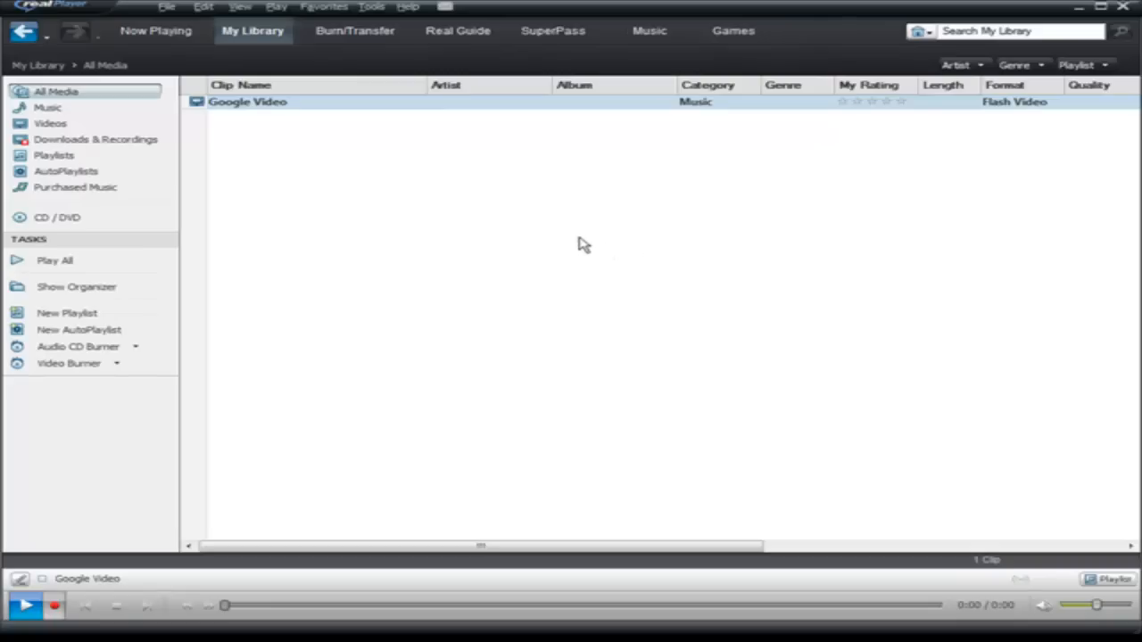
mouse_move(589, 239)
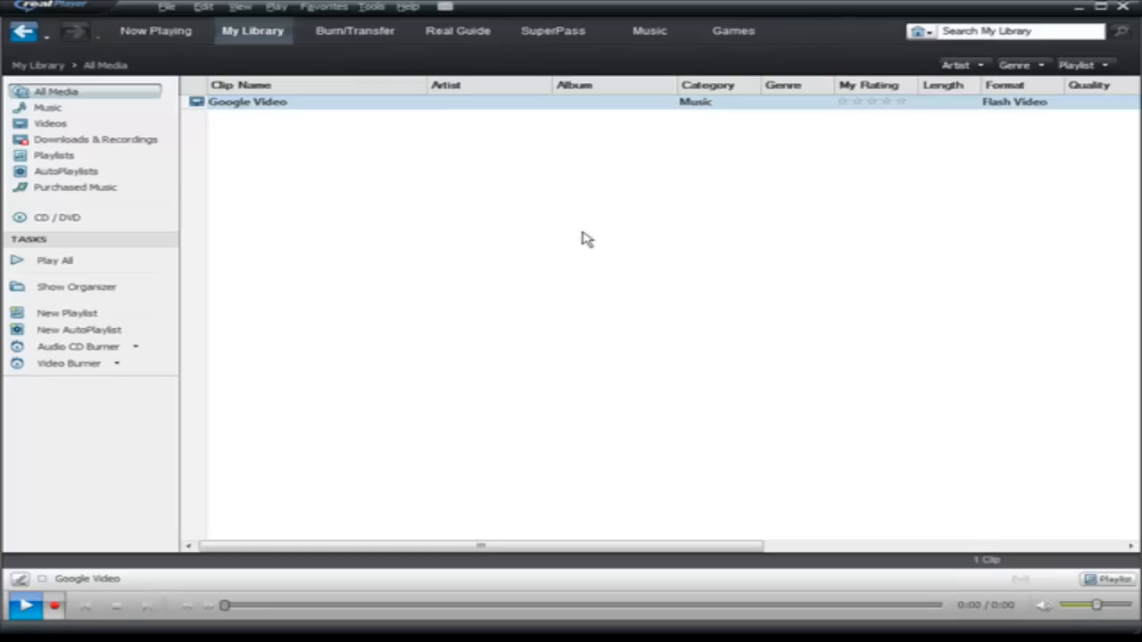